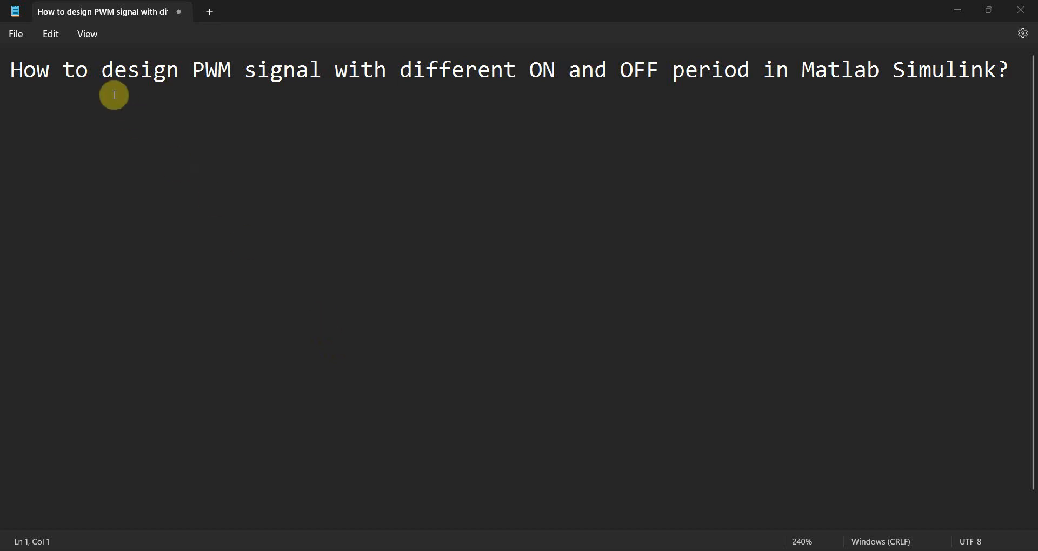
Step: Select the PWM design question text in Notepad before switching to MATLAB
drag(102, 70, 231, 69)
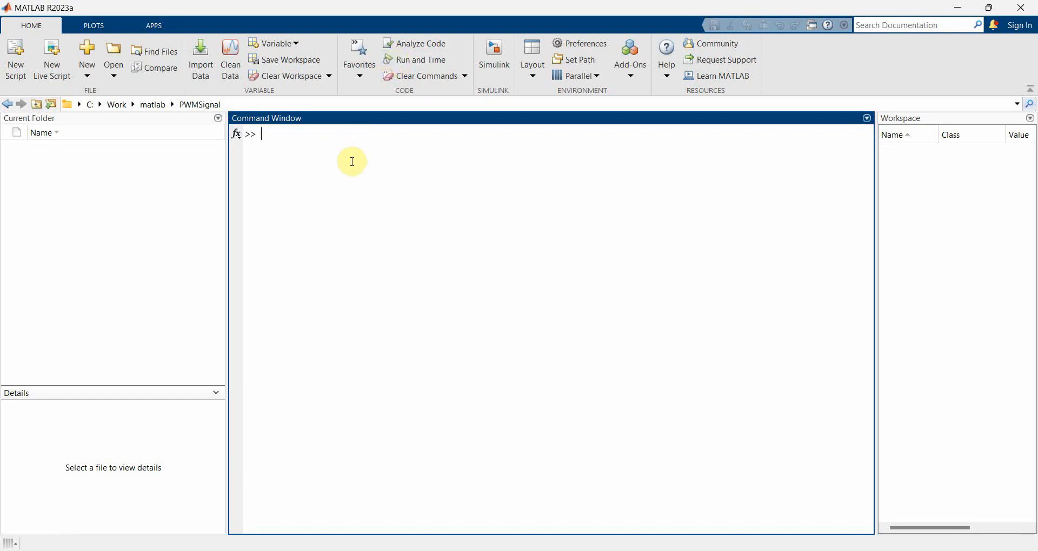
Step: Create a blank Simulink model and save it as PWMSignal
click(87, 56)
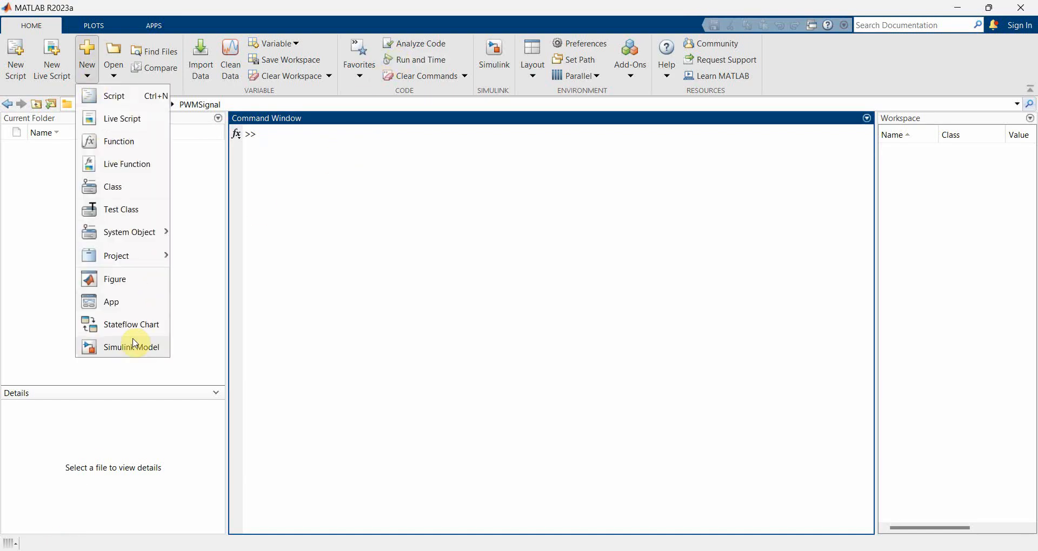
click(131, 347)
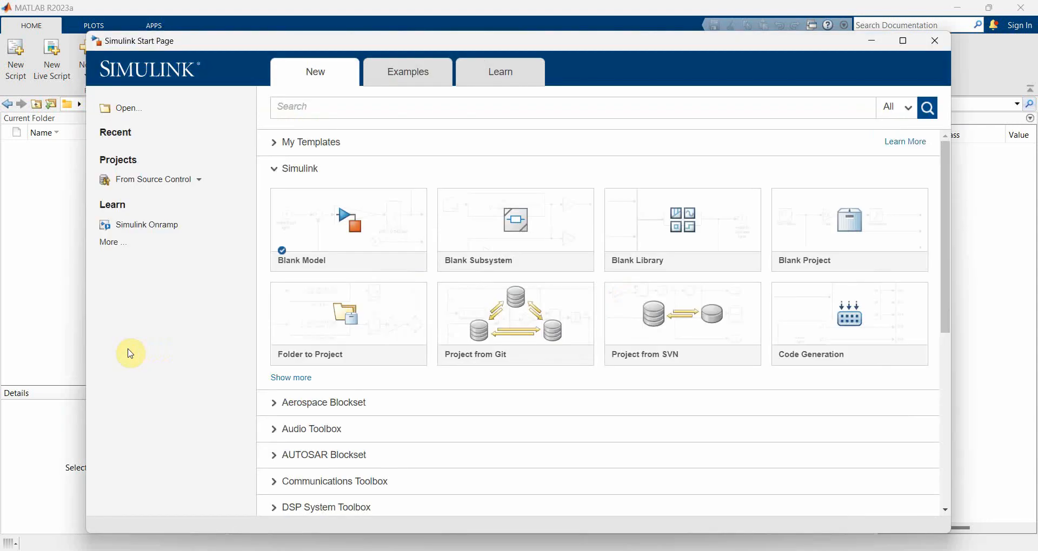
click(348, 220)
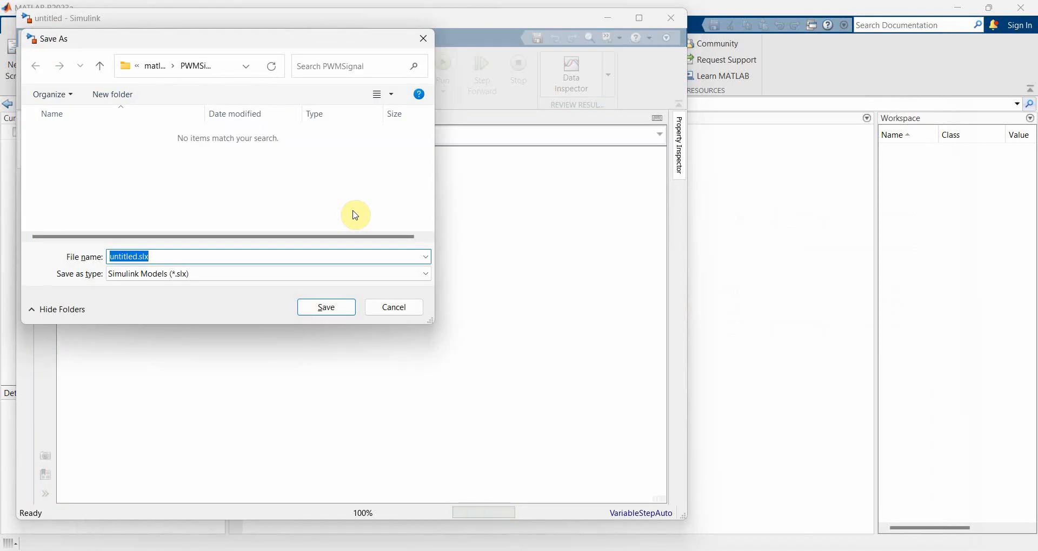
text(PWMSignal)
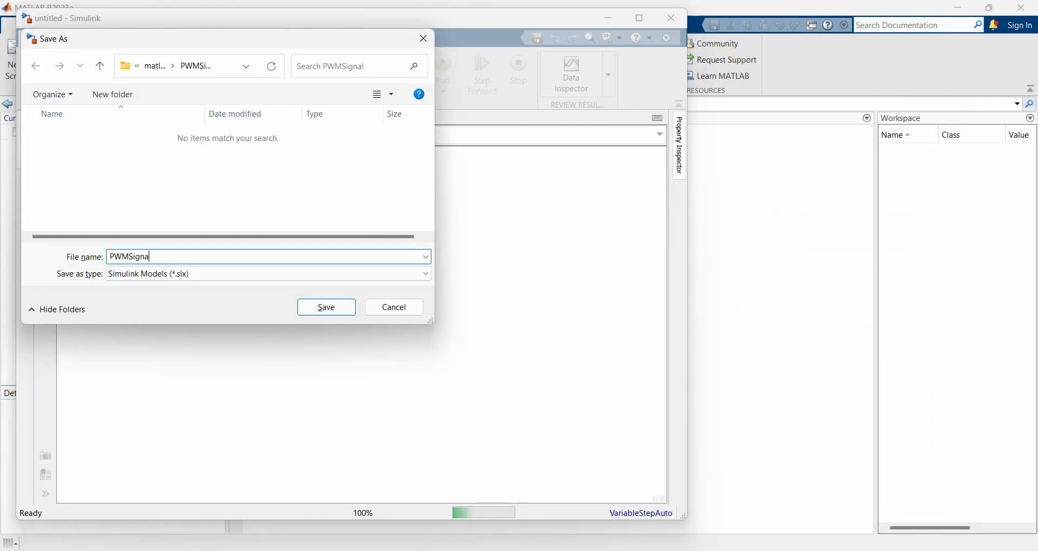
click(326, 306)
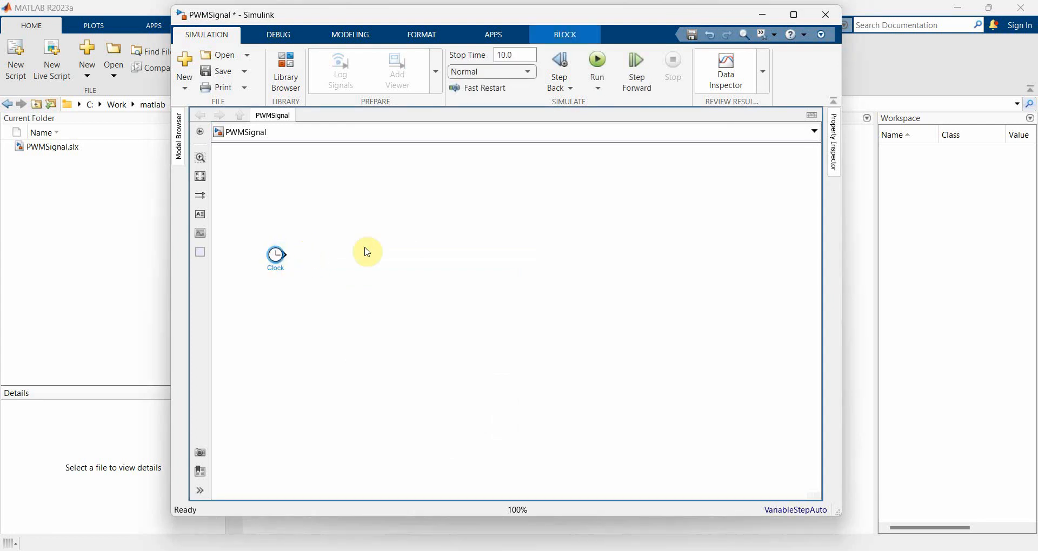
Step: Insert a Rem block fed by the Clock and wire its output into a new Switch block
text(rem)
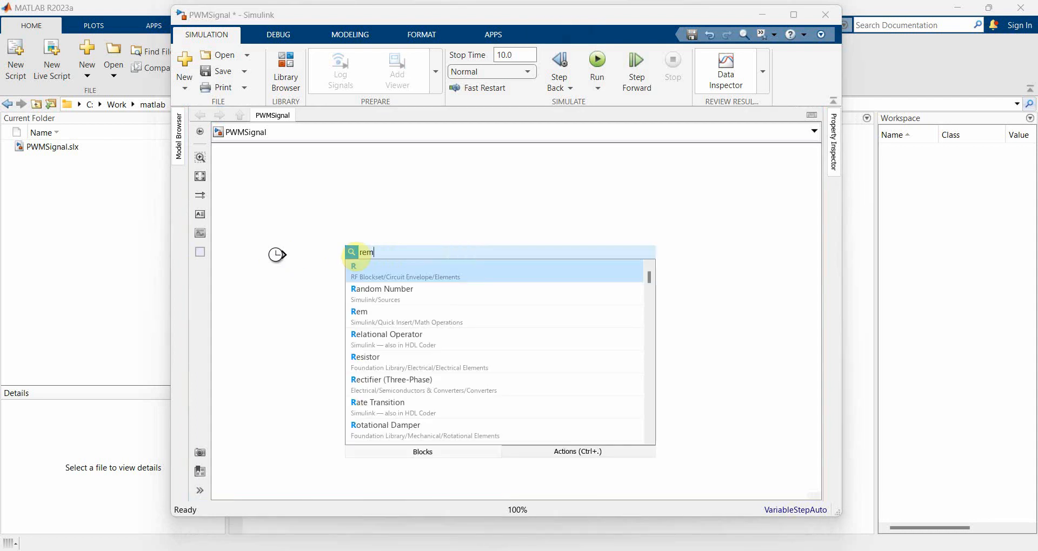
click(359, 311)
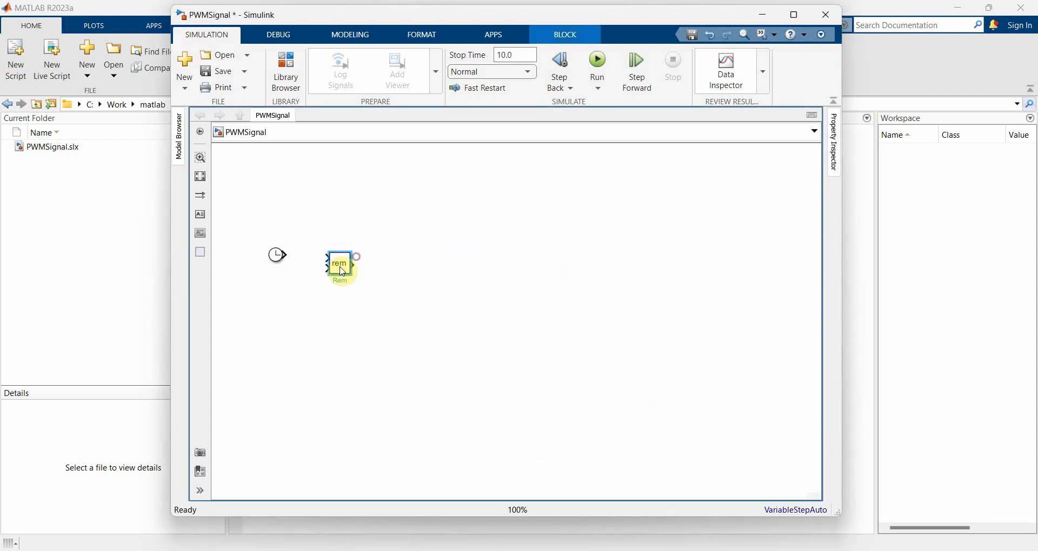
drag(340, 264, 323, 259)
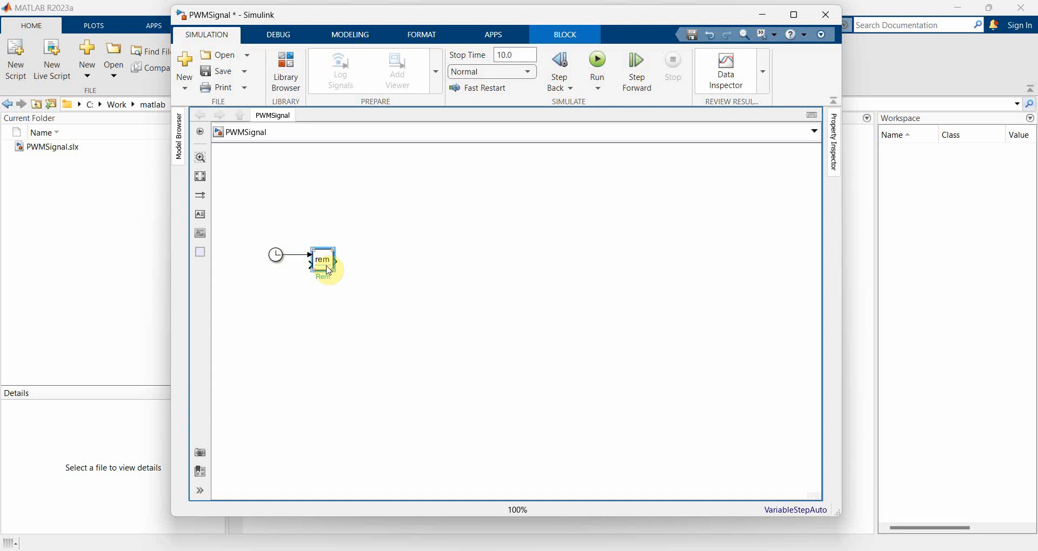
click(373, 259)
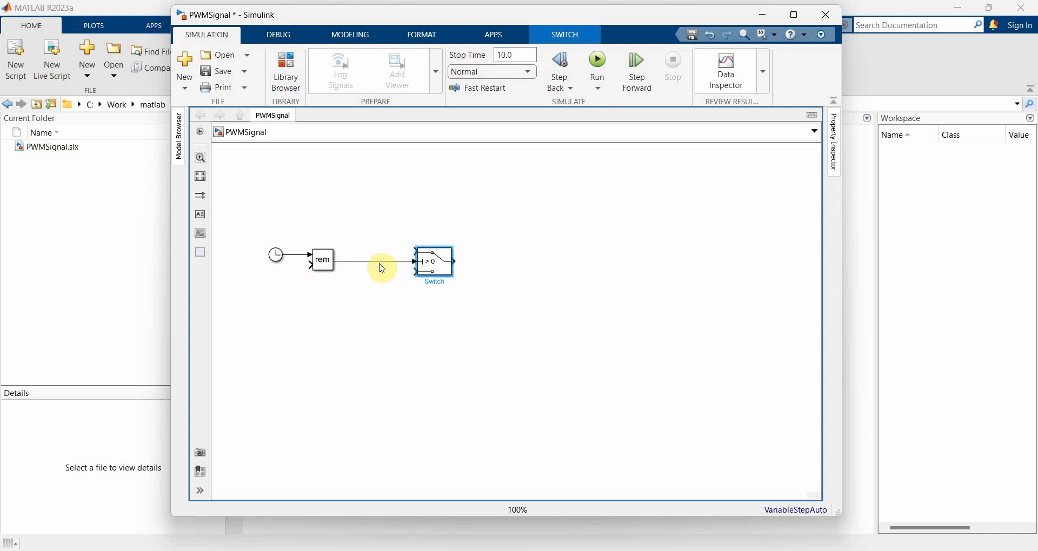
Step: Add Constant blocks feeding the Switch's data inputs and rem's second input
text(con)
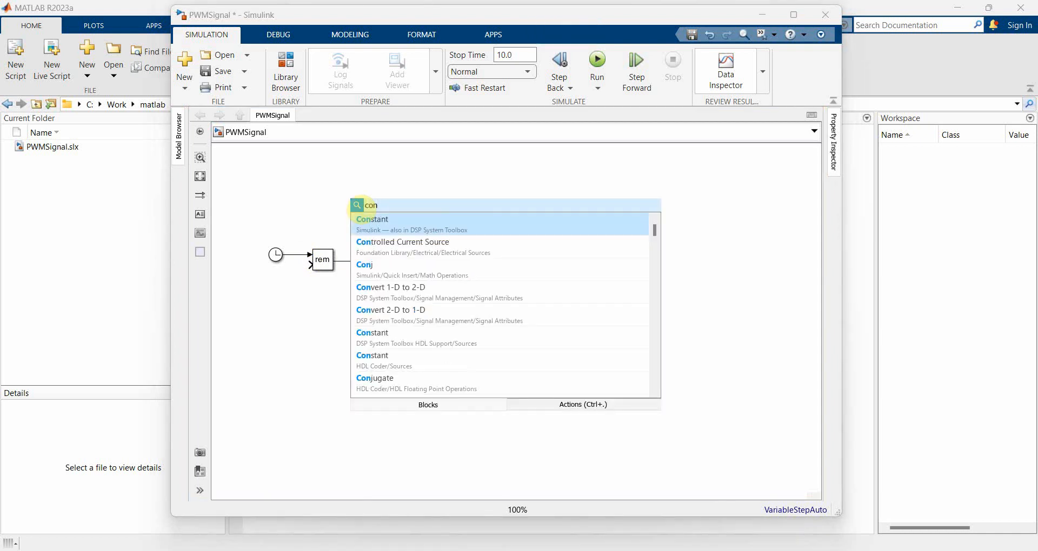
click(373, 219)
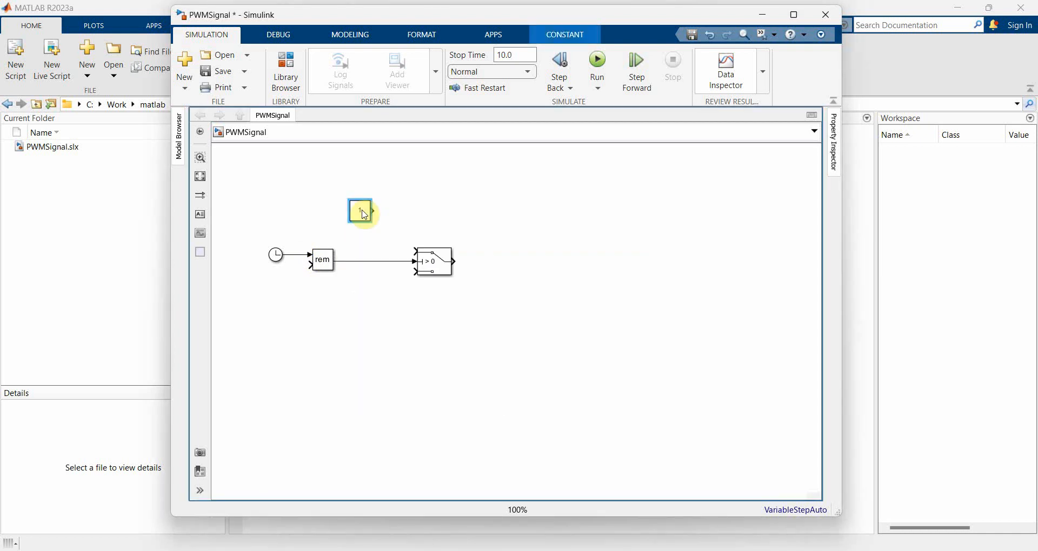
drag(361, 210, 369, 233)
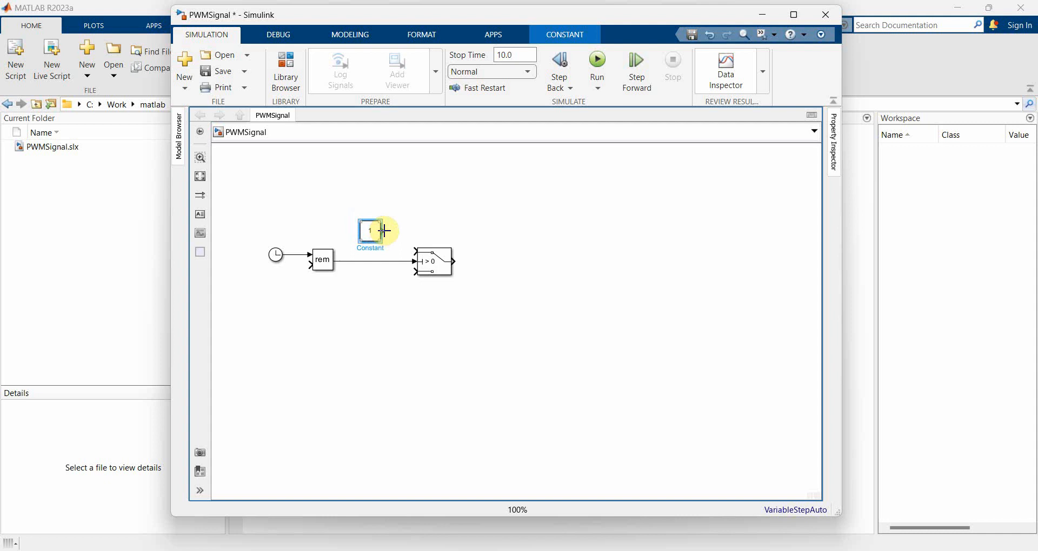
click(433, 260)
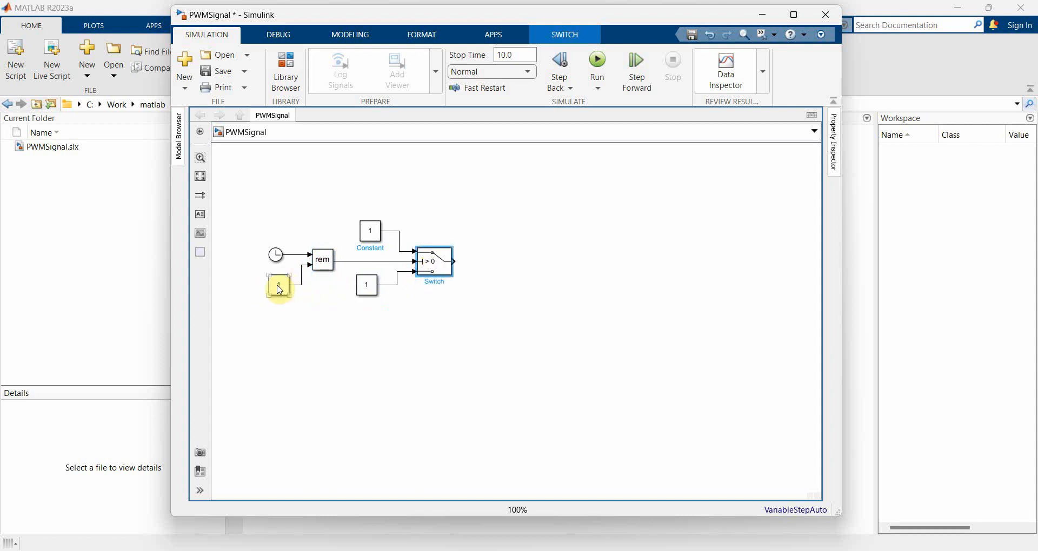
Step: Set the constant beside rem to 2 and add a Scope block
double_click(278, 284)
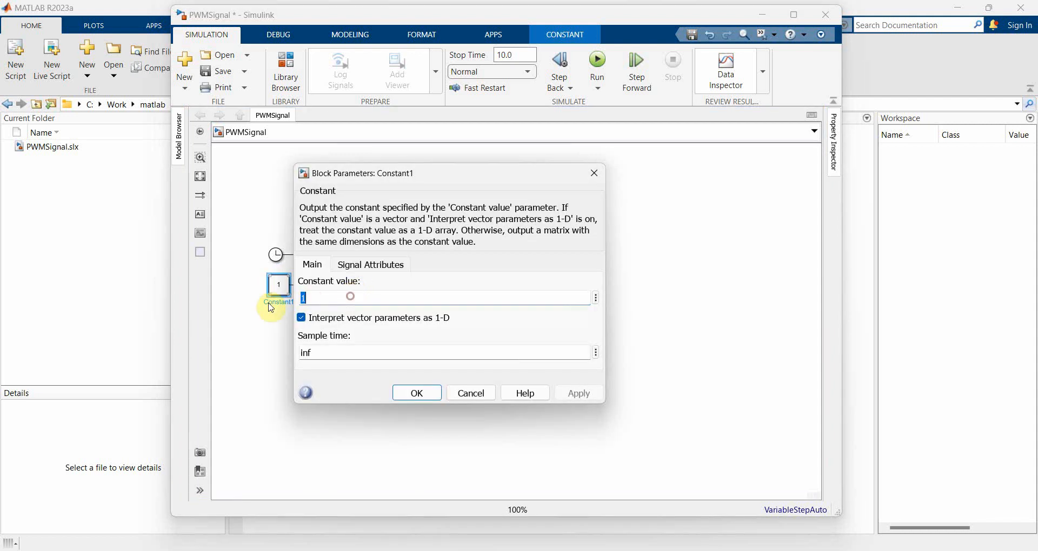
click(416, 392)
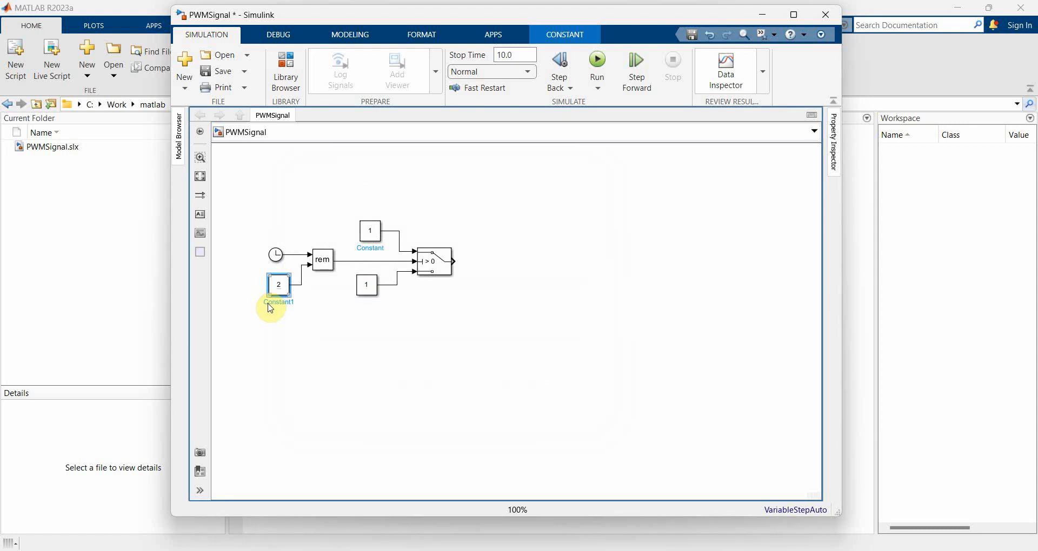
click(553, 271)
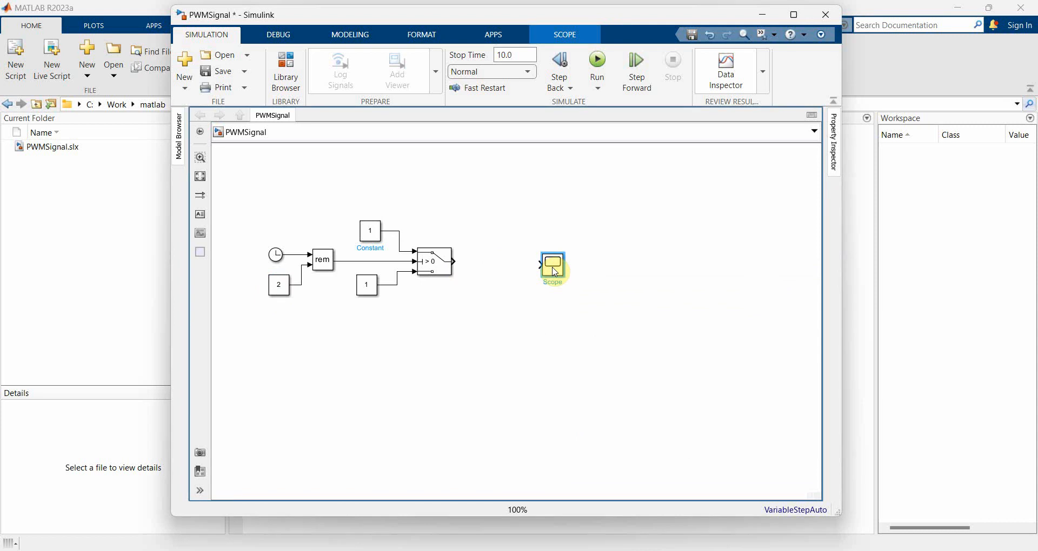
Step: Configure the Scope with 2 input ports
double_click(552, 268)
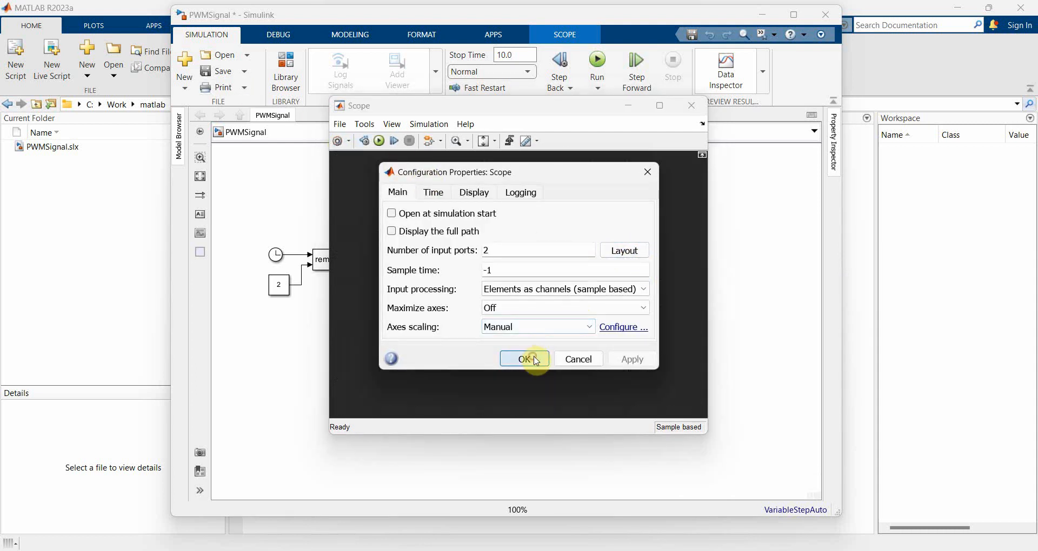
click(523, 359)
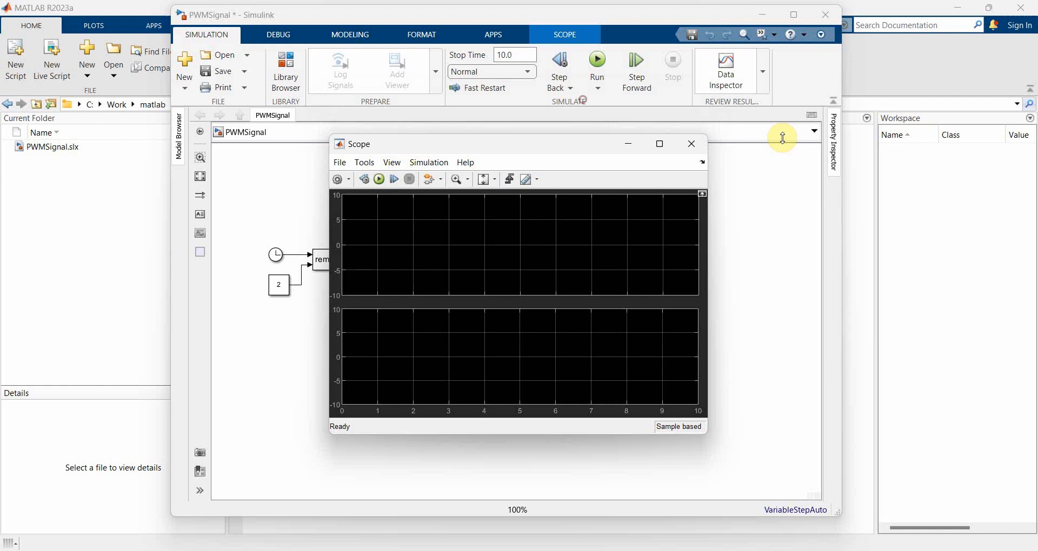
click(691, 144)
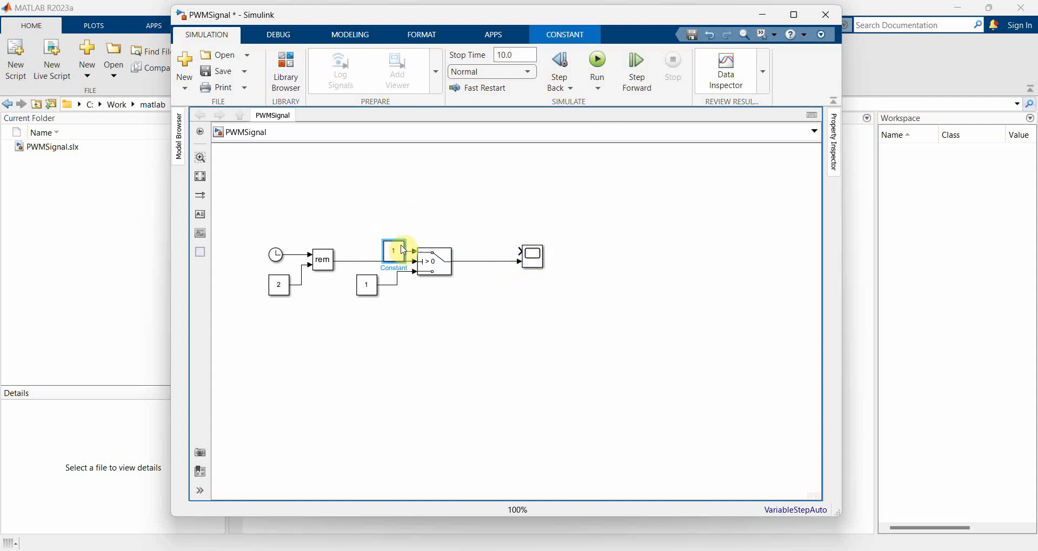
Step: Wire rem's output to Scope input 1 and the Switch output to input 2, then run the simulation
click(436, 255)
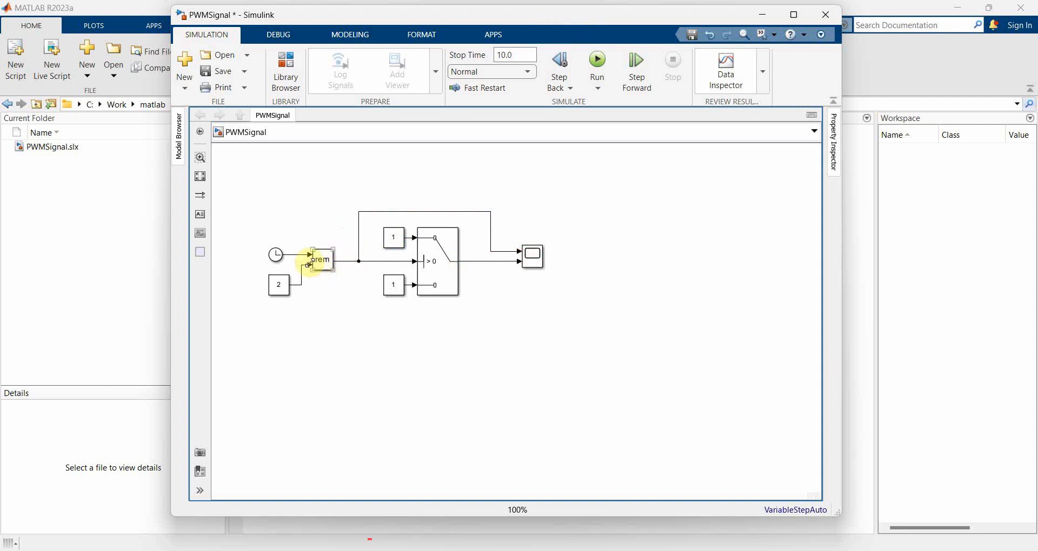
click(350, 303)
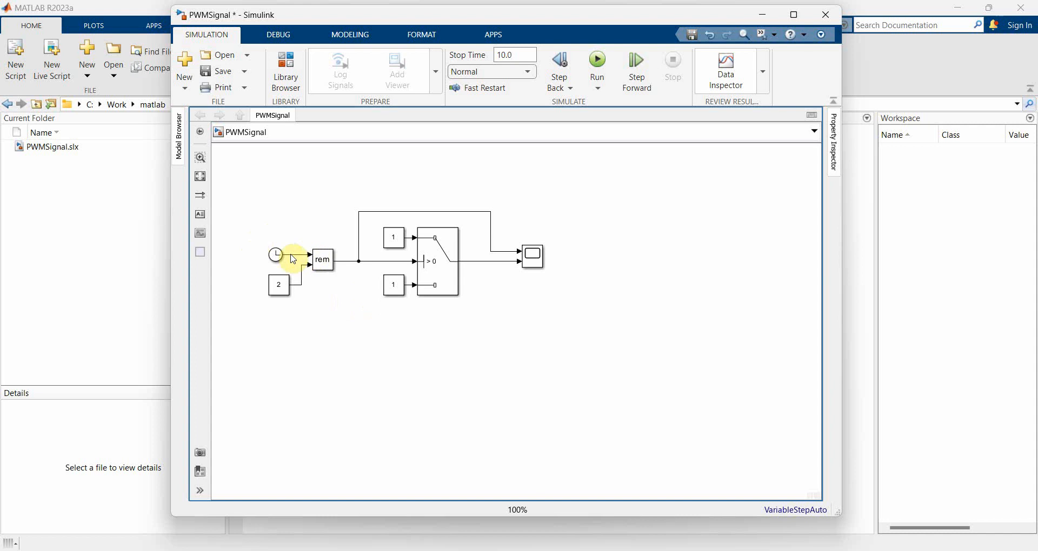
mouse_move(471, 240)
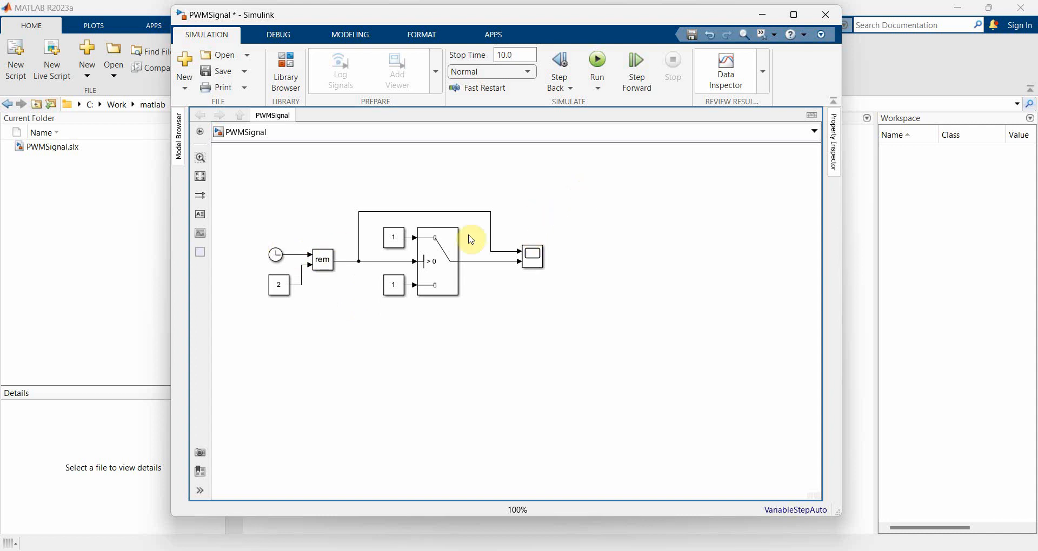
click(597, 60)
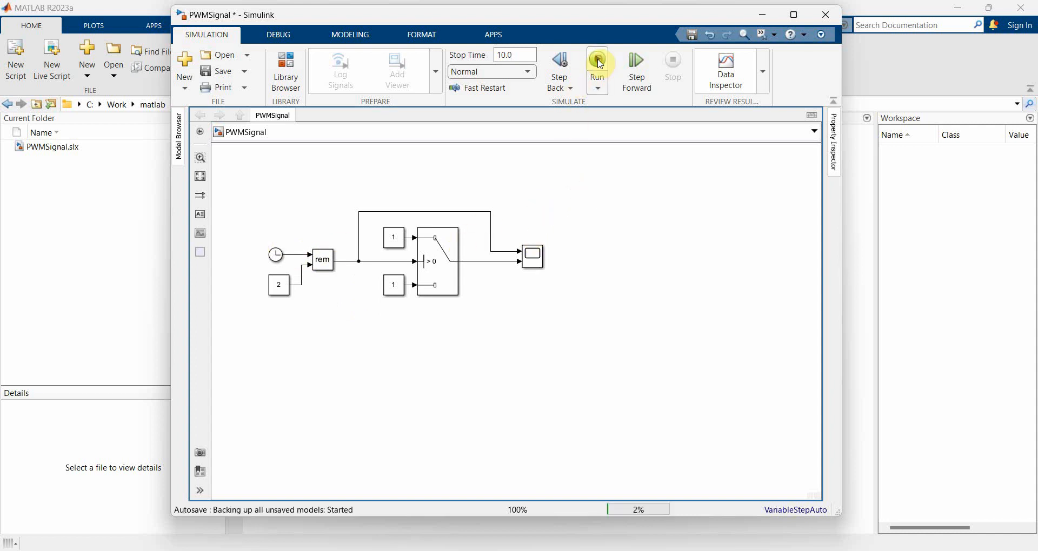
click(597, 60)
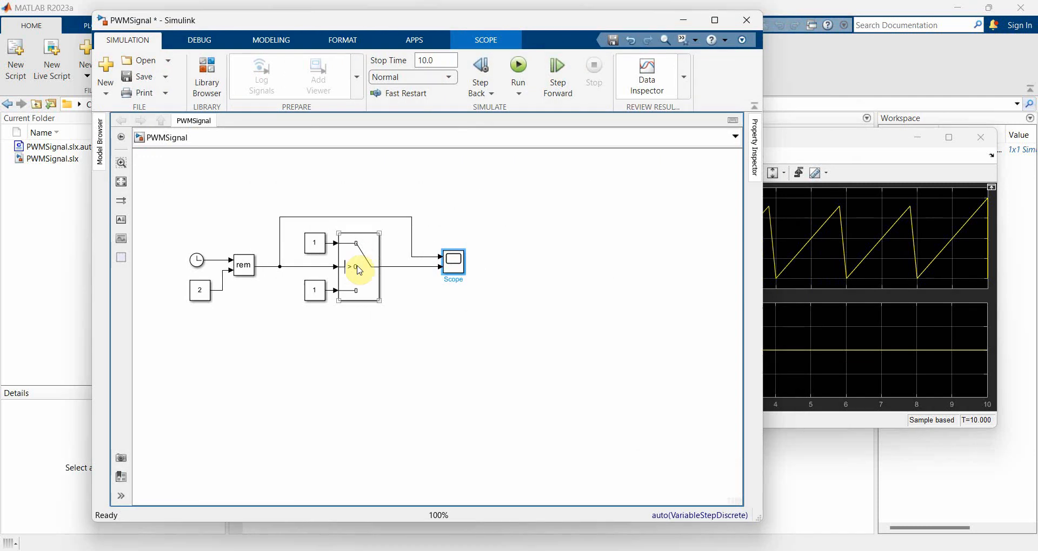
Step: Set the Switch block's Threshold to 1
double_click(358, 268)
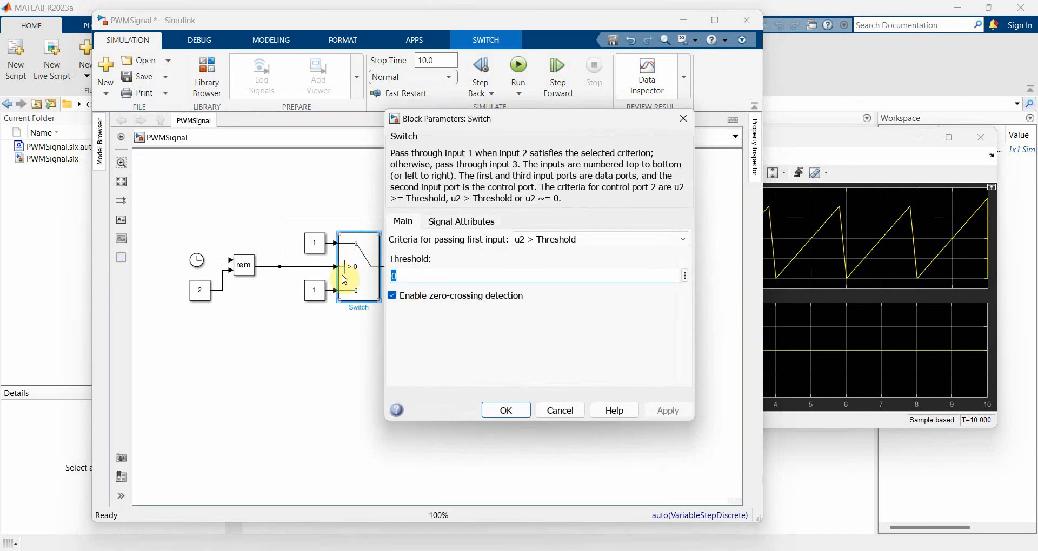
click(505, 411)
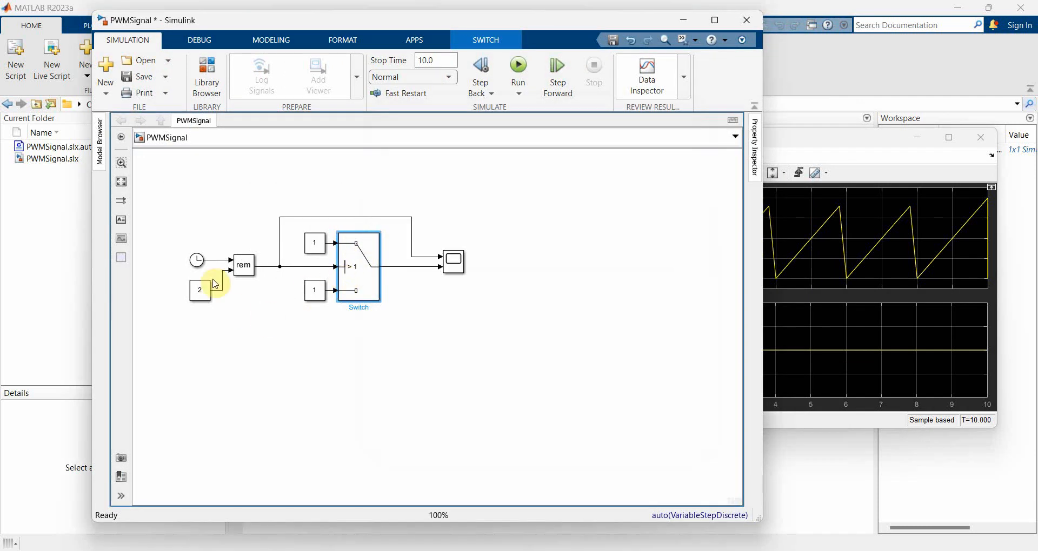
mouse_move(763, 218)
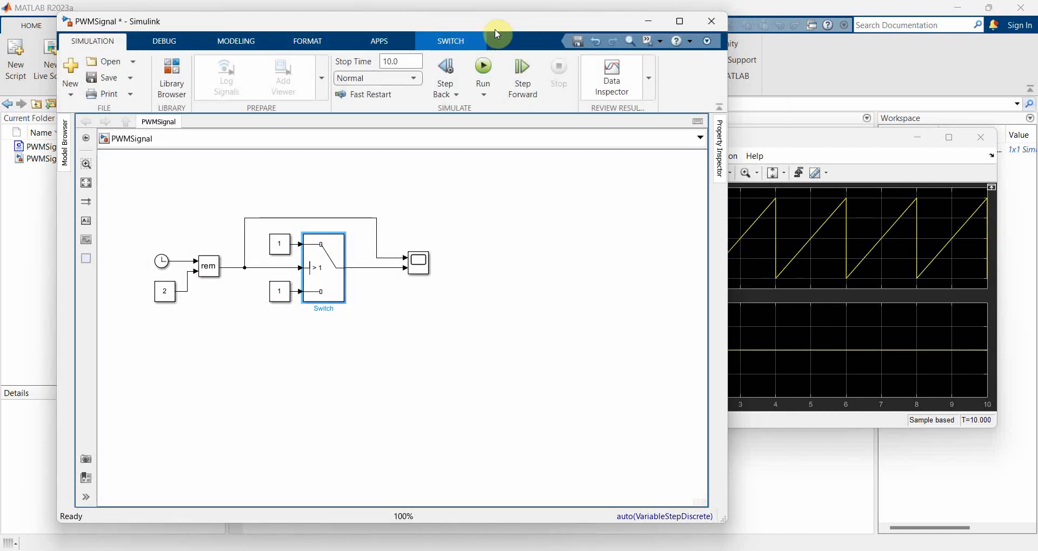
Step: Change the Switch's lower constant to 0 and rerun to get a 0–1 pulse in the scope
double_click(279, 293)
text(0)
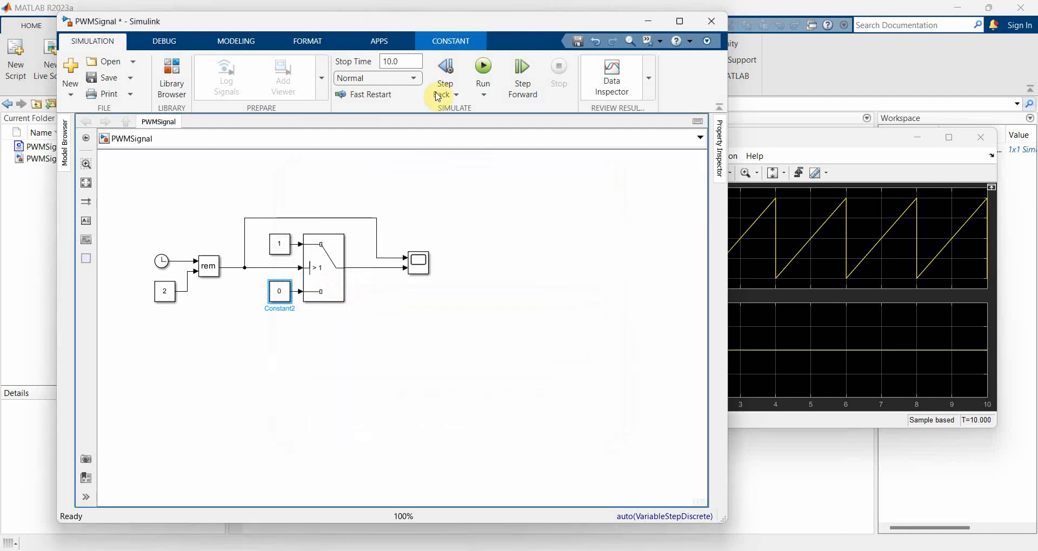
click(482, 66)
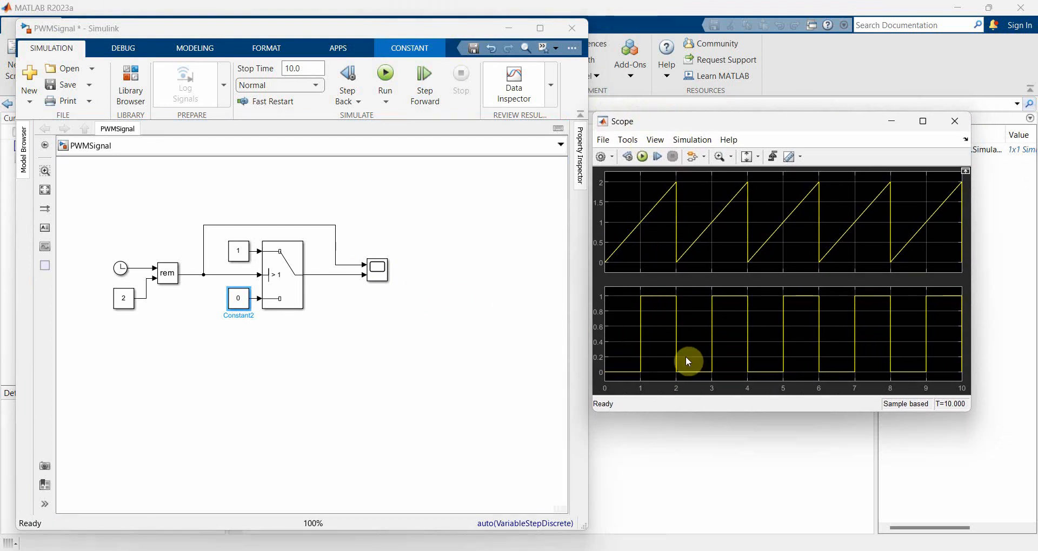
mouse_move(689, 377)
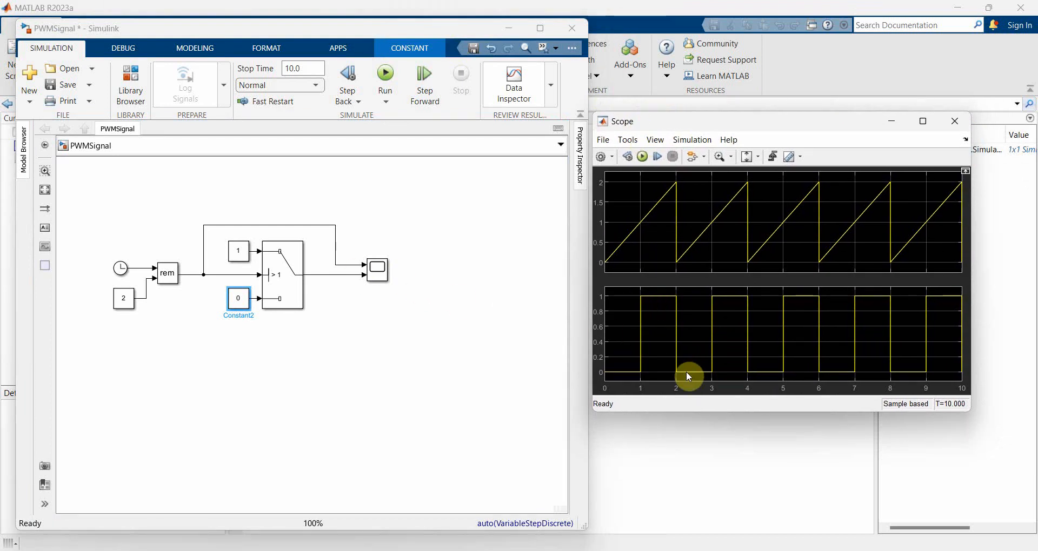
mouse_move(714, 303)
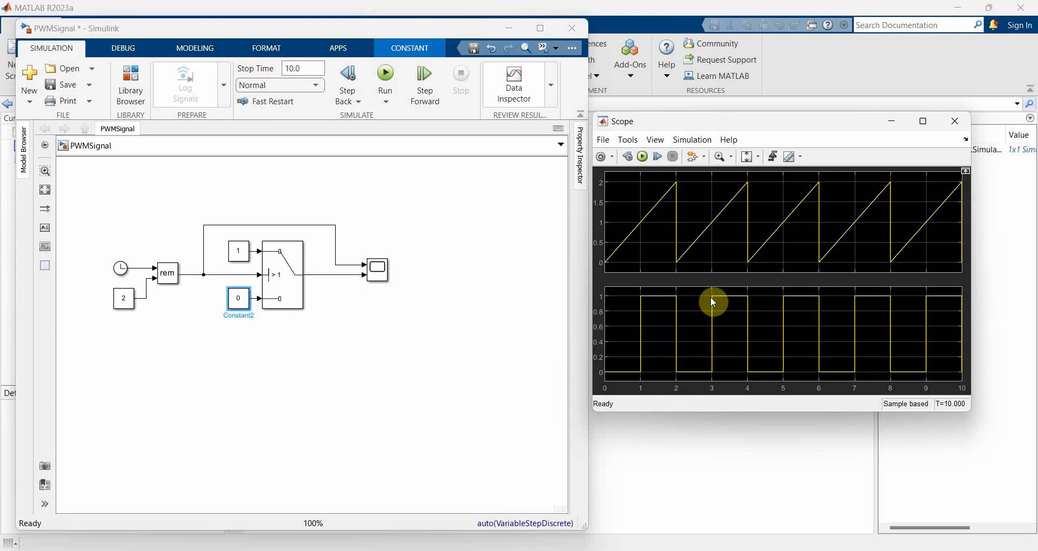
mouse_move(309, 335)
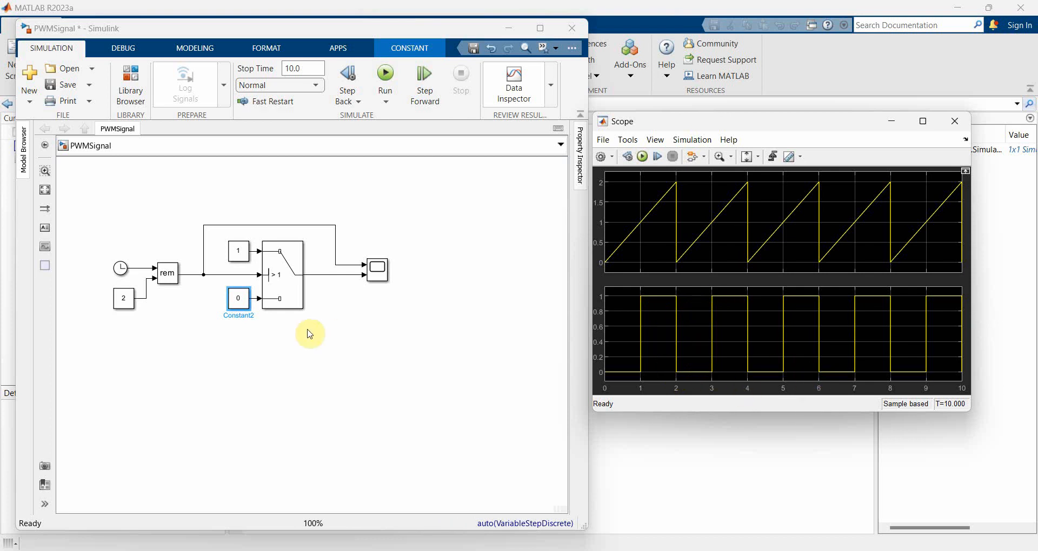
Step: Change the constant feeding rem from 2 to 3
click(123, 299)
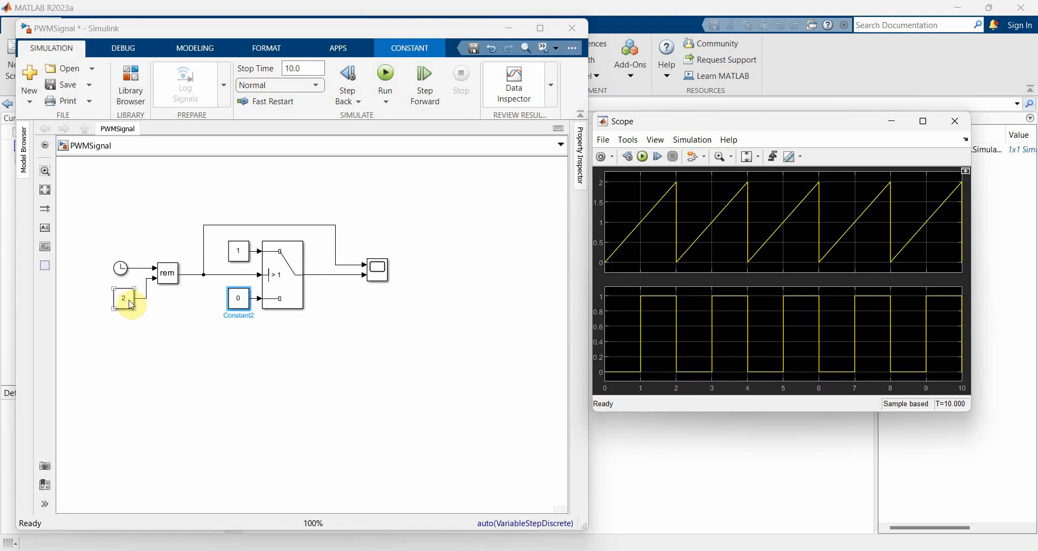
double_click(123, 299)
text(3)
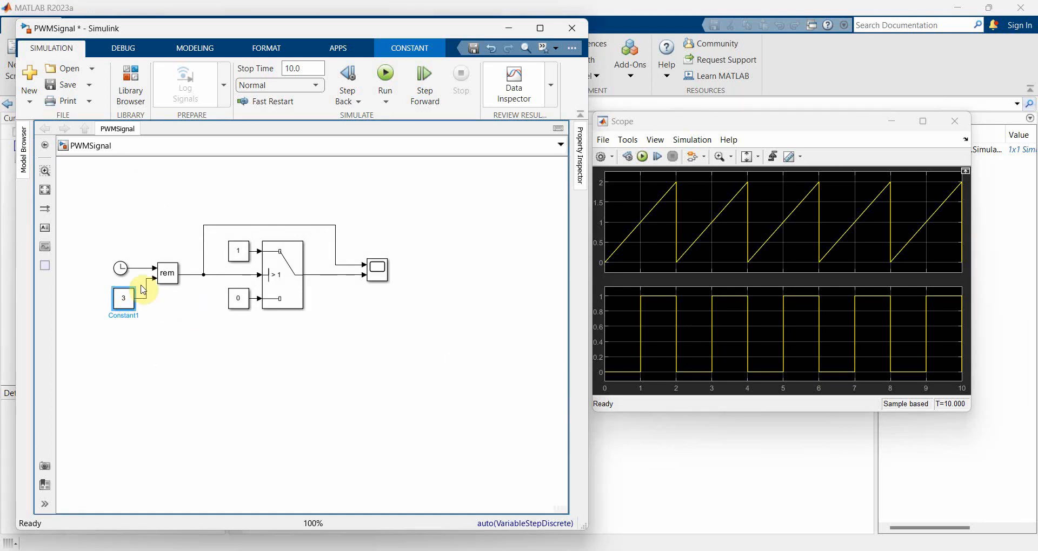
mouse_move(598, 274)
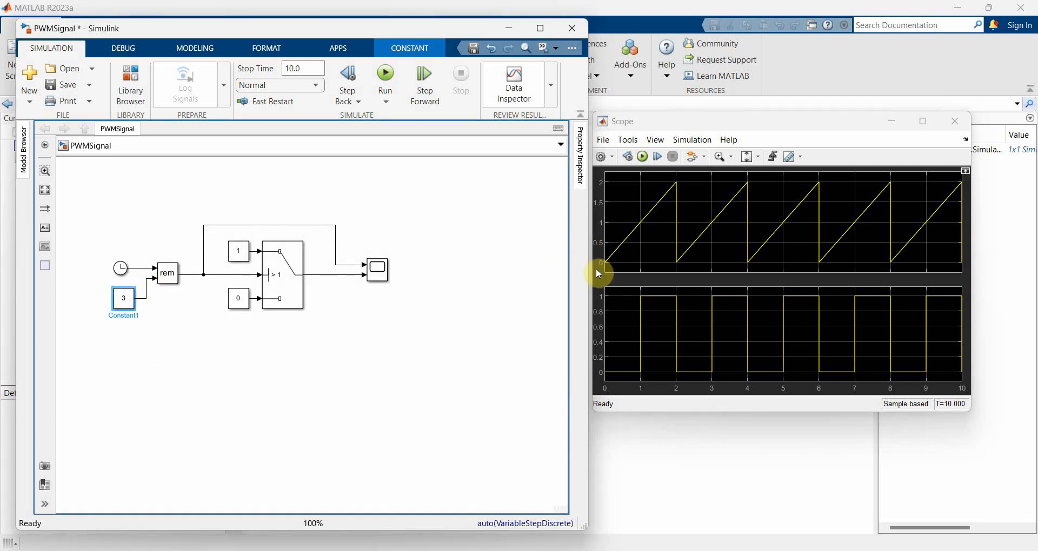
mouse_move(652, 227)
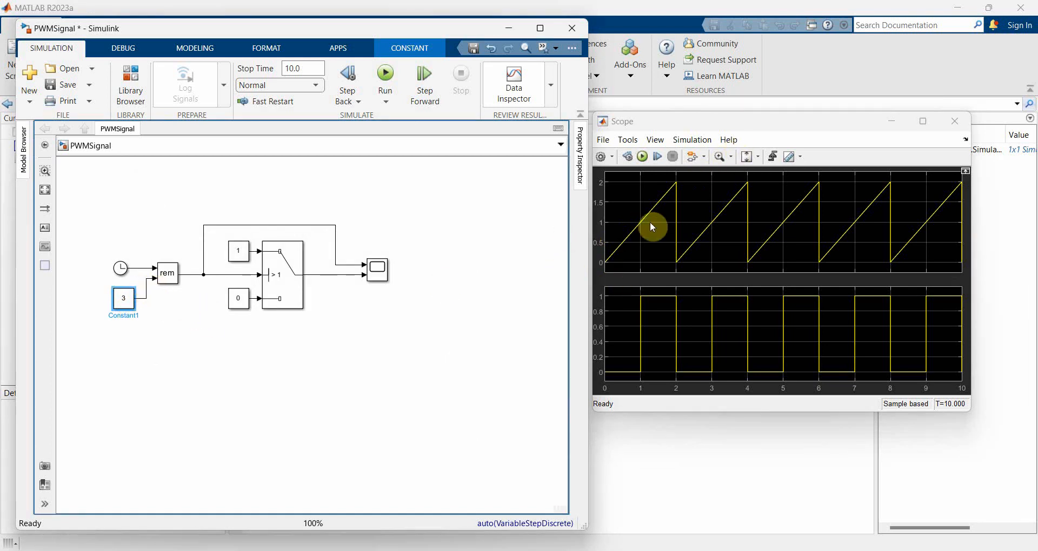
mouse_move(518, 259)
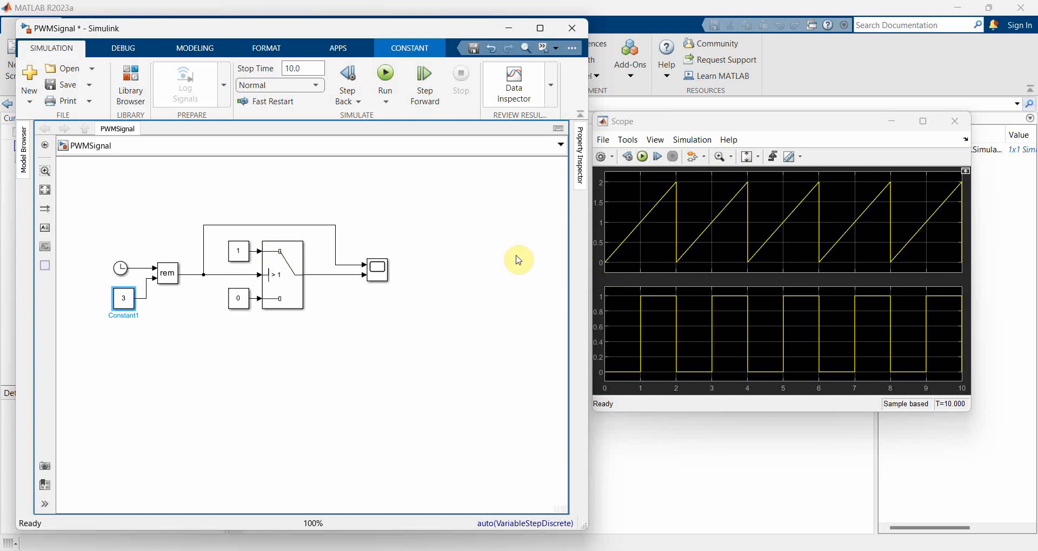
mouse_move(647, 228)
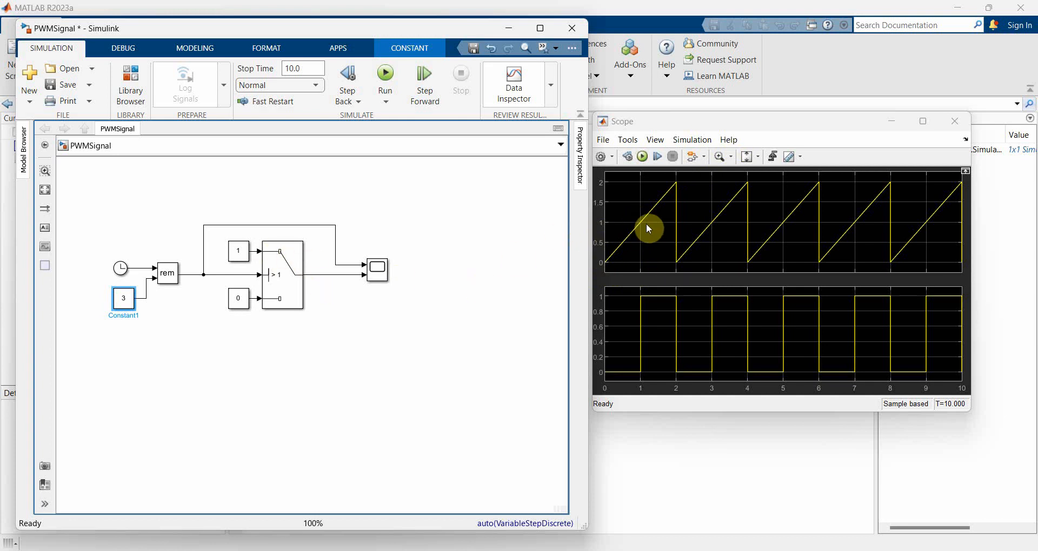
Step: Rerun the model to show a 0–3 sawtooth and a 2s-on/1s-off pulse in the Scope
click(385, 73)
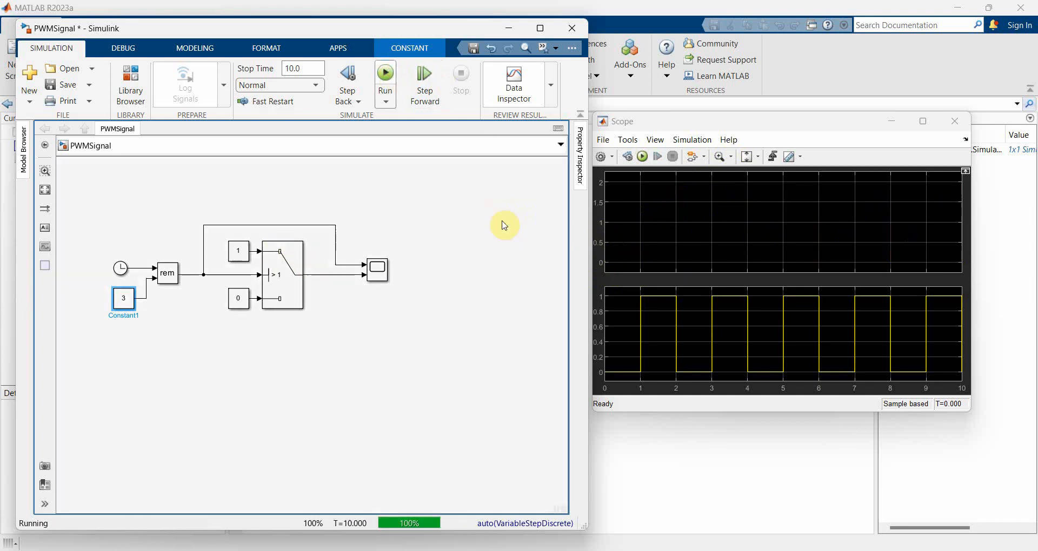
click(385, 75)
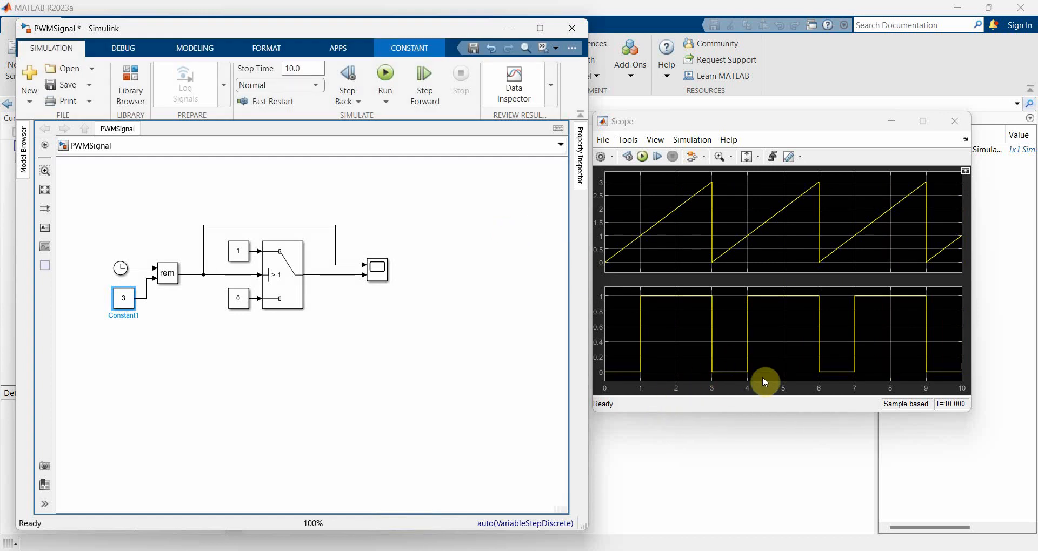
mouse_move(824, 368)
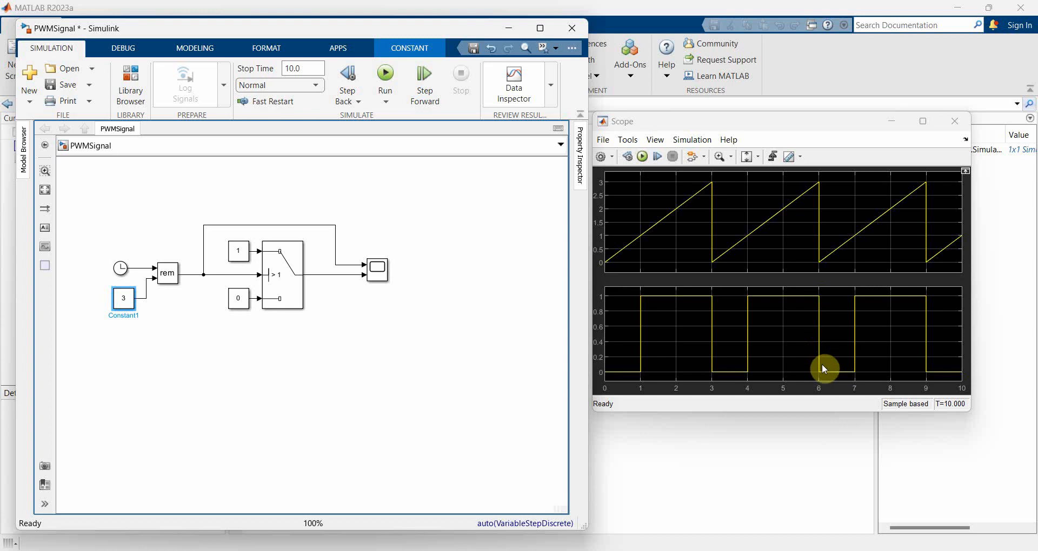
mouse_move(754, 383)
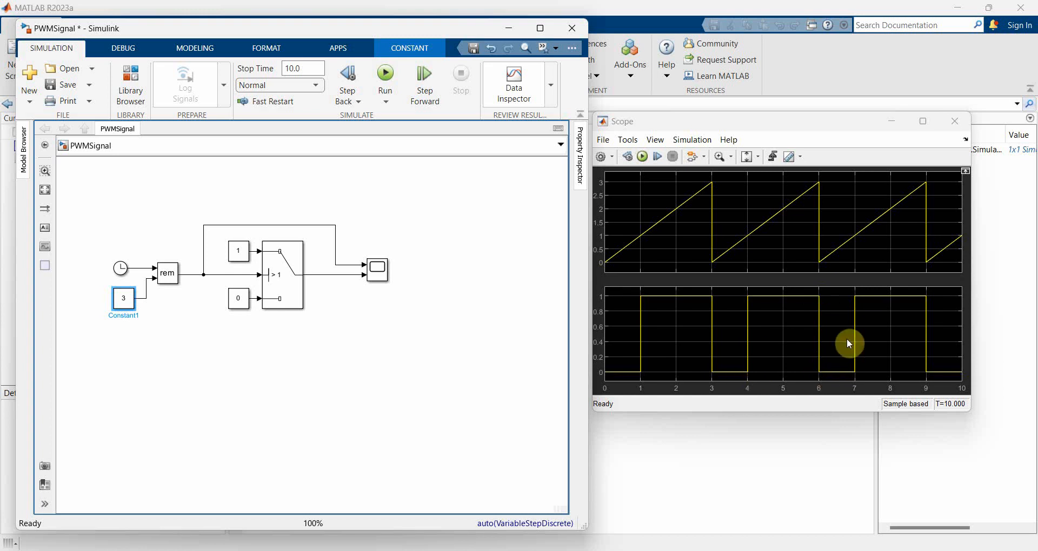
mouse_move(758, 320)
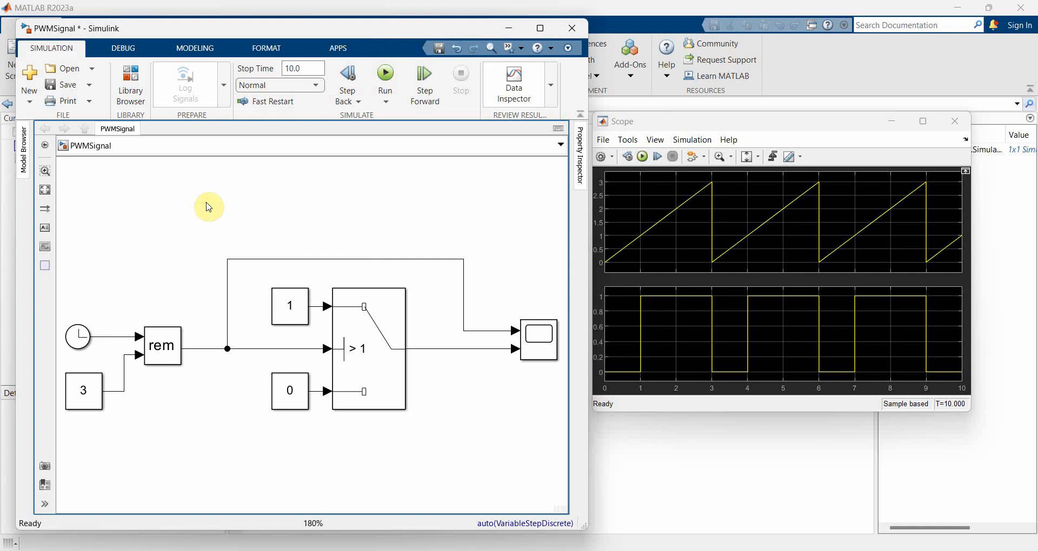
Step: Add the canvas annotation "PWM Signal with different ON and OFF period" above the blocks
text(PWM Signal with)
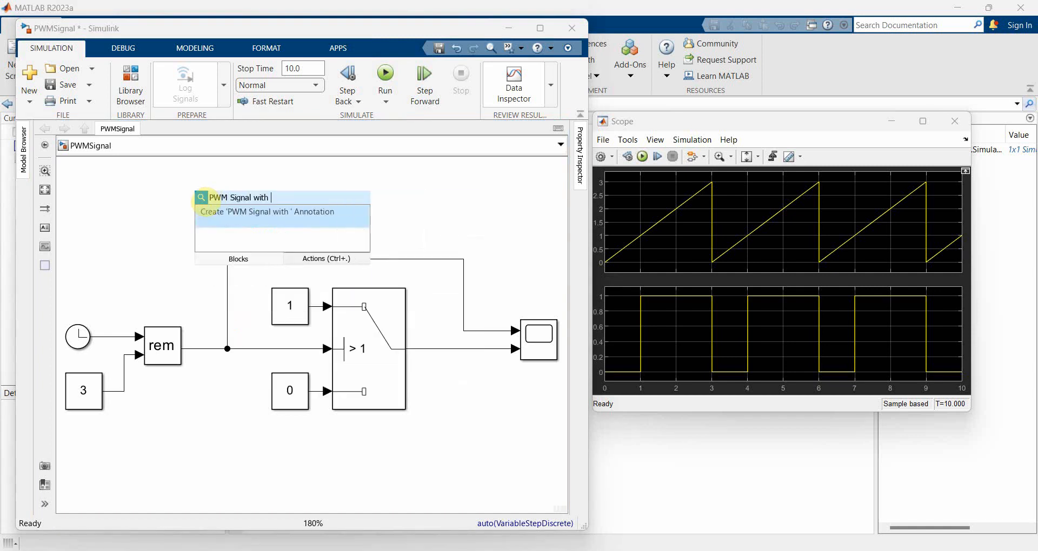
text(different O)
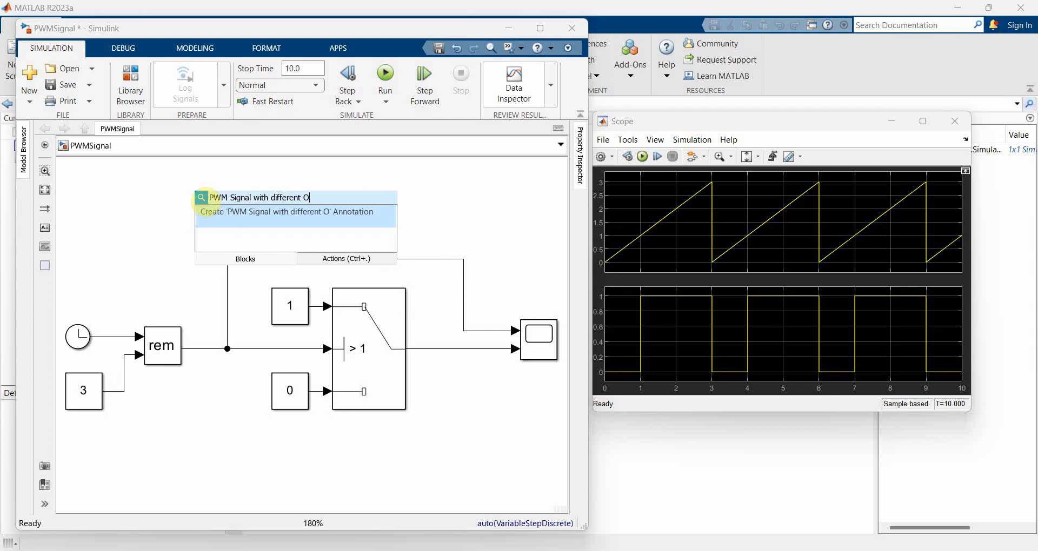
text(N and OFF period)
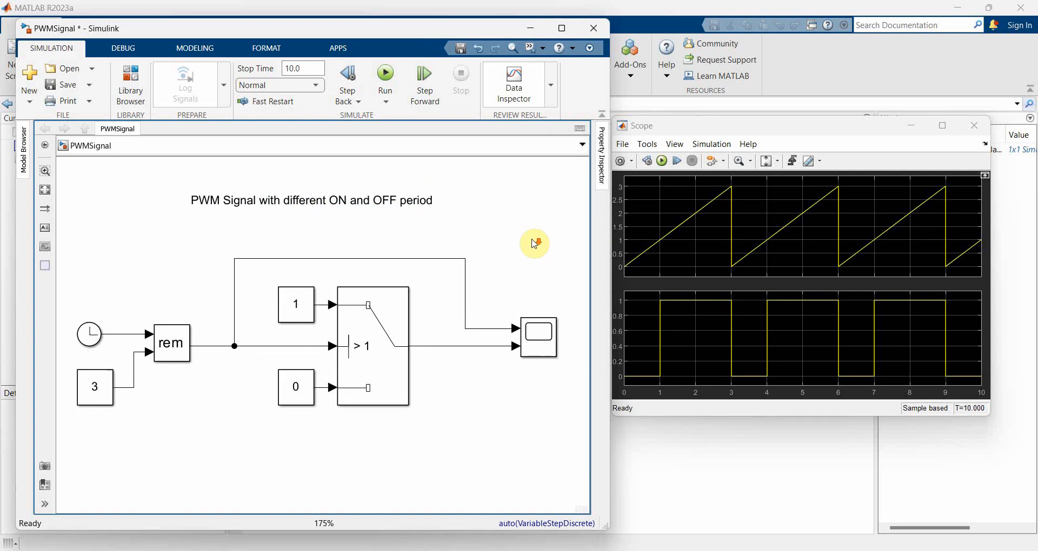
mouse_move(530, 242)
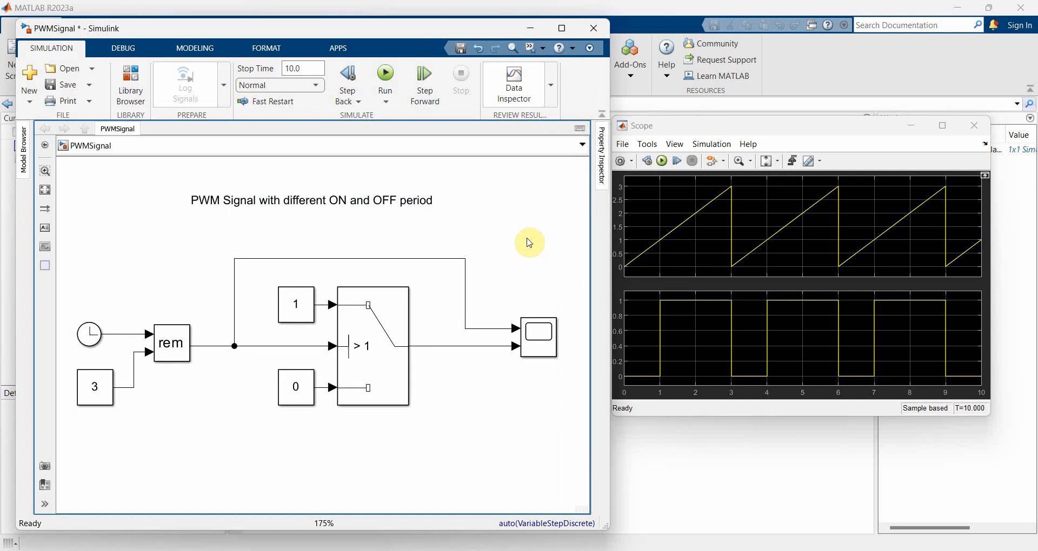